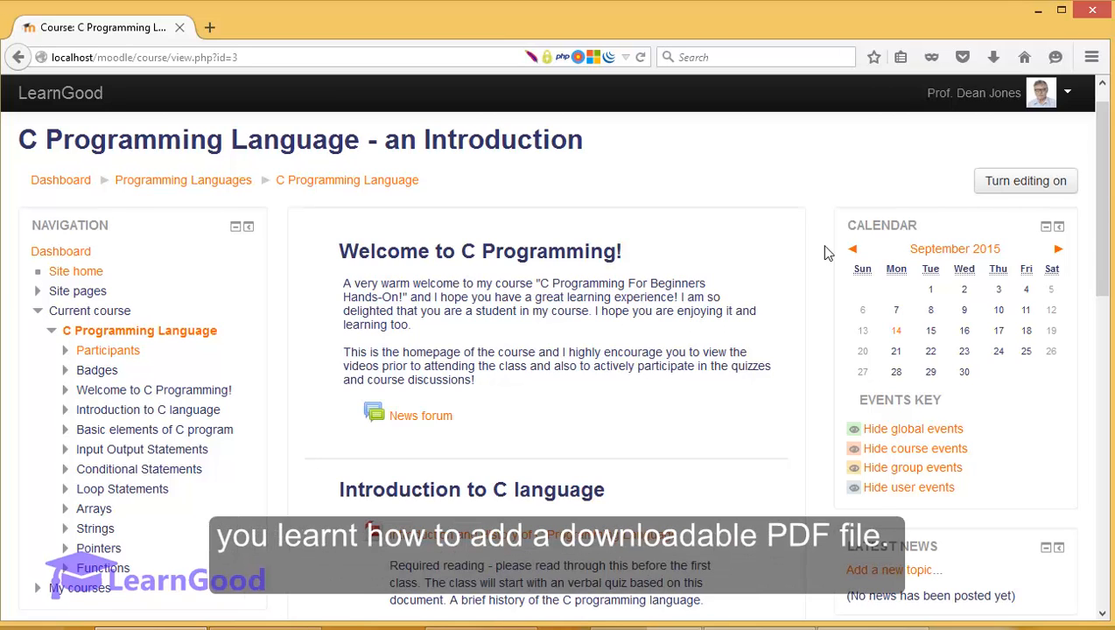
# Turn editing on for the C Programming Language course and move to the Introduction to C language section.
pyautogui.scroll(-3)
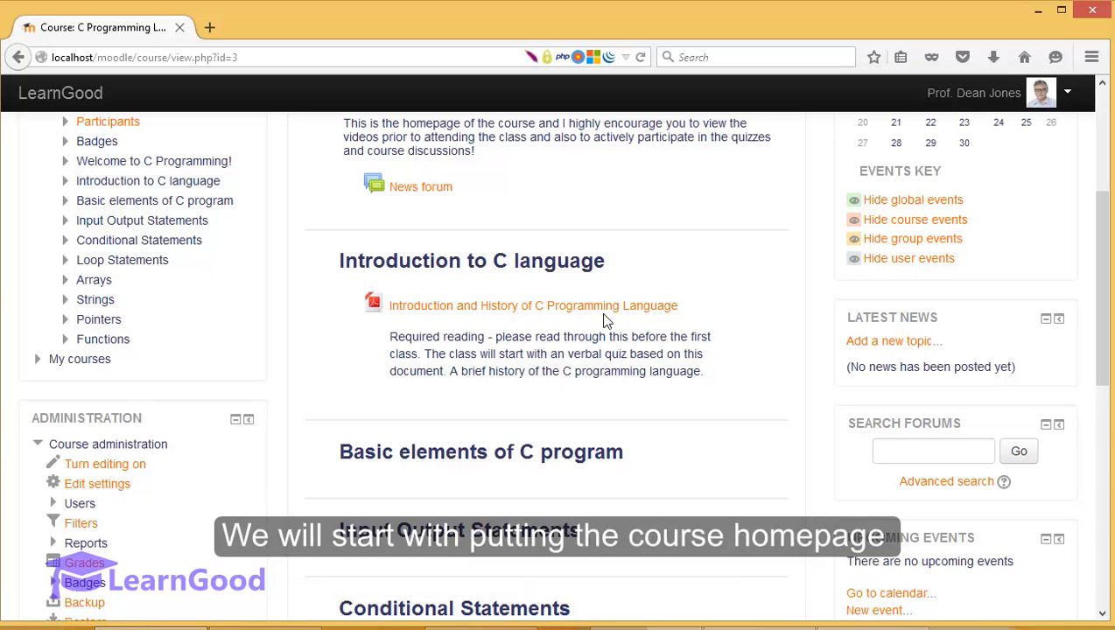
pyautogui.scroll(3)
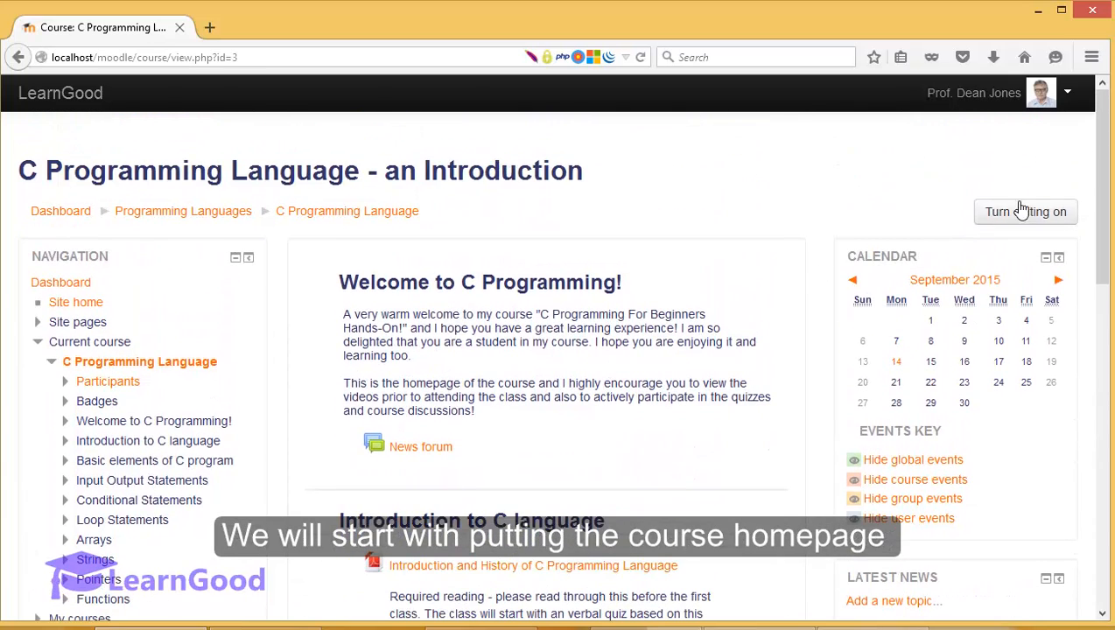
pyautogui.click(1026, 212)
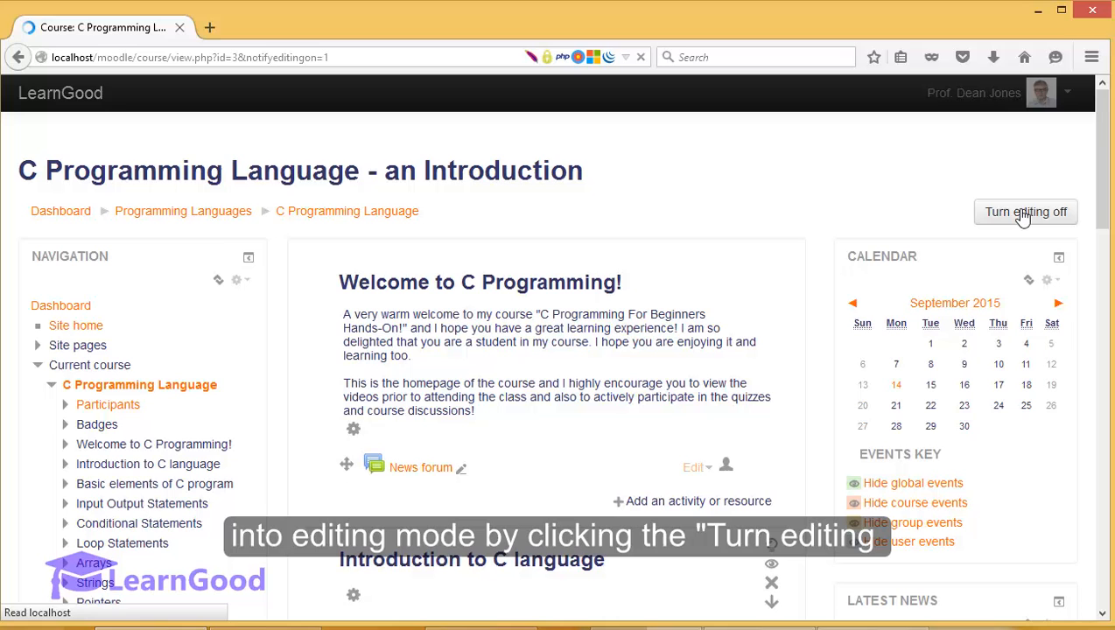
pyautogui.click(1025, 212)
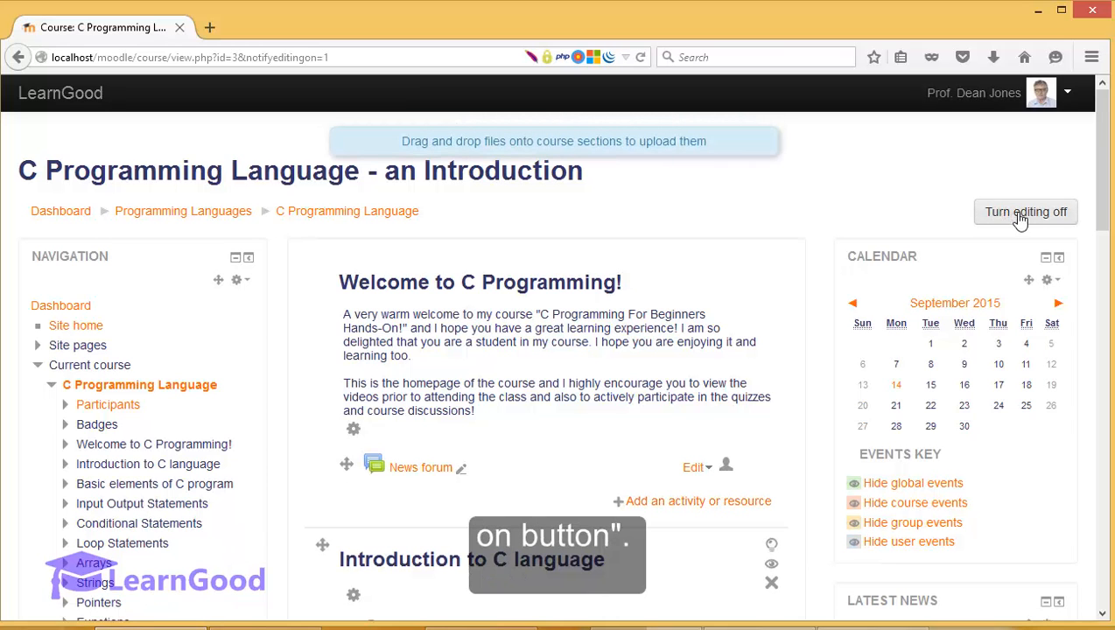
pyautogui.scroll(-3)
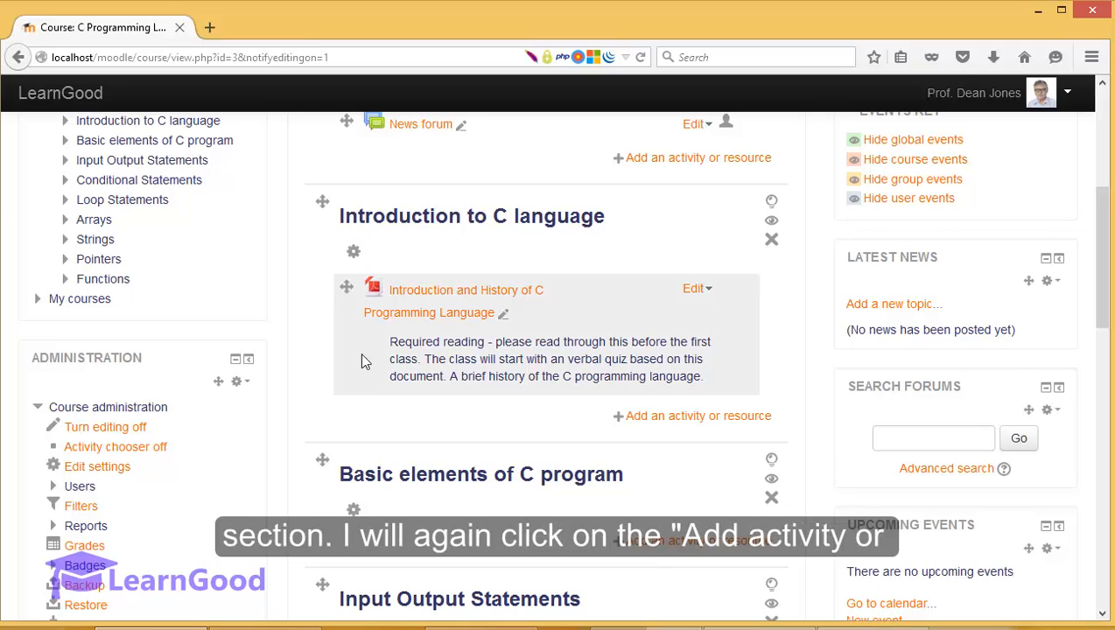
pyautogui.moveTo(569, 238)
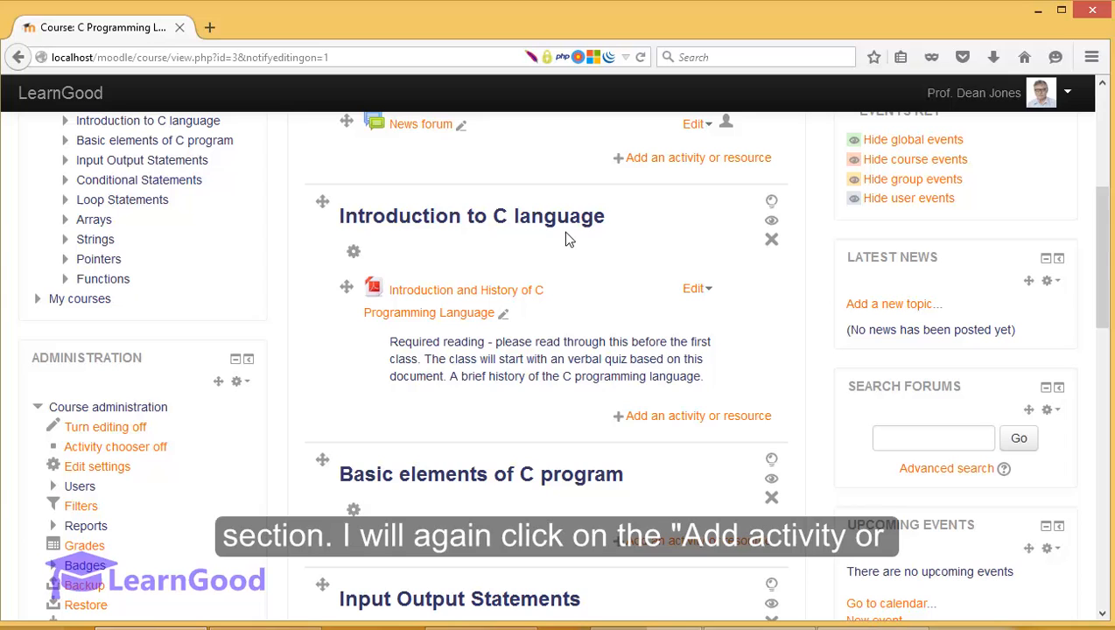
pyautogui.moveTo(698, 416)
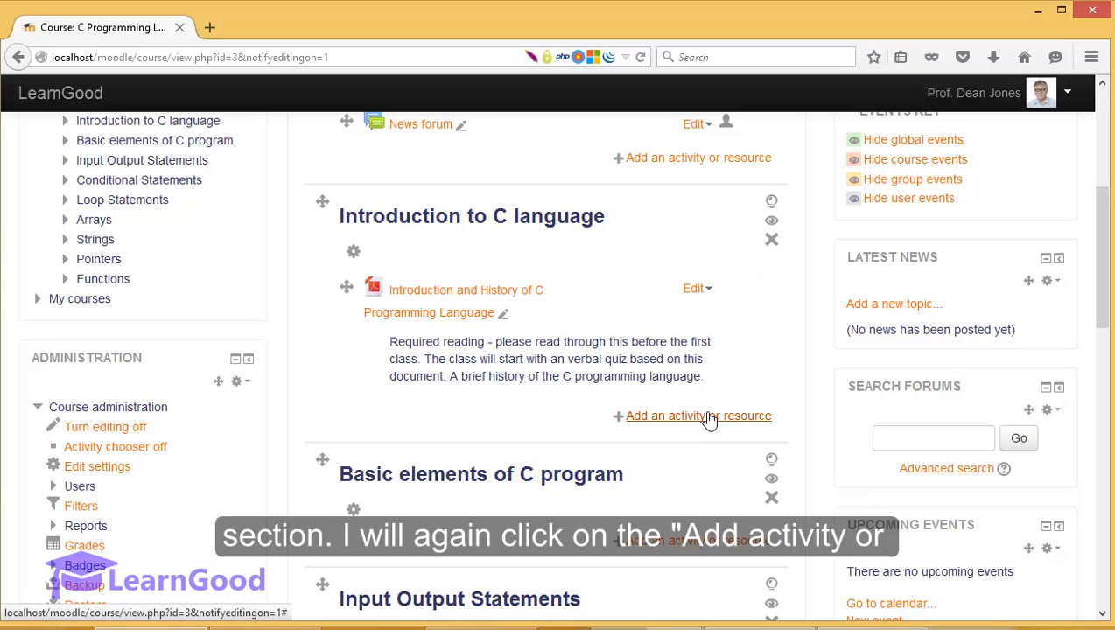
# Add a Page resource to the Introduction to C language section via Add an activity or resource.
pyautogui.click(698, 417)
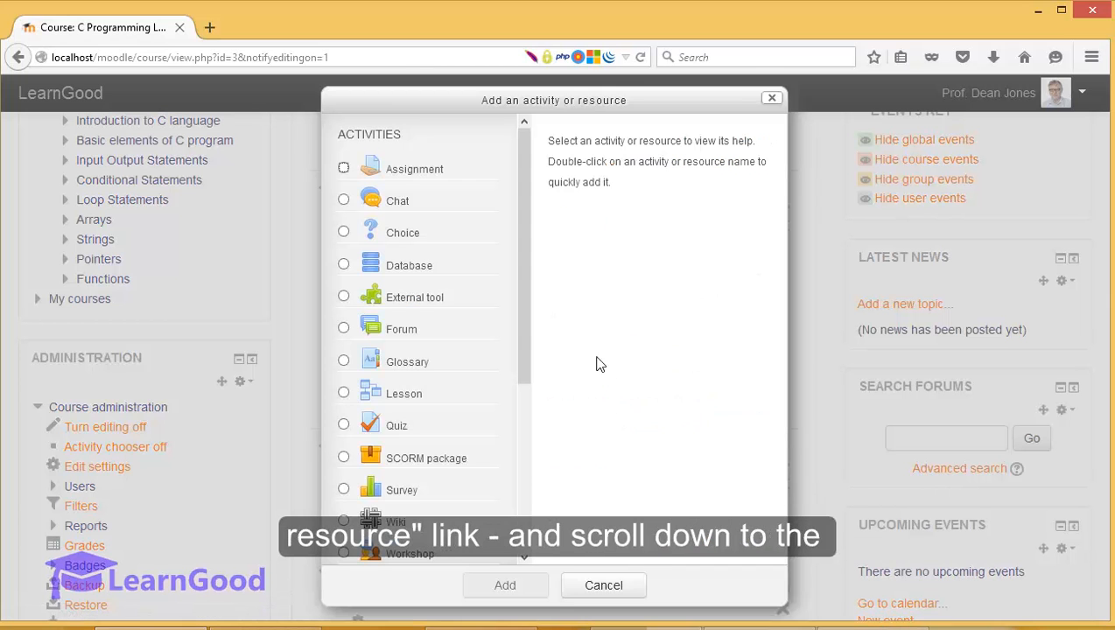
pyautogui.scroll(-3)
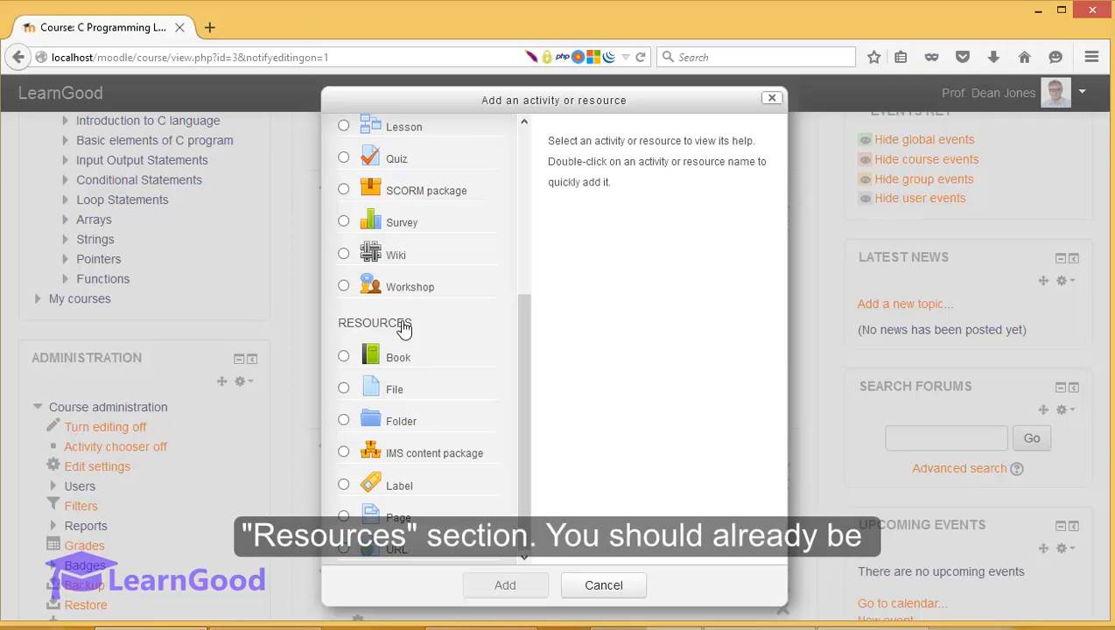
pyautogui.moveTo(383, 330)
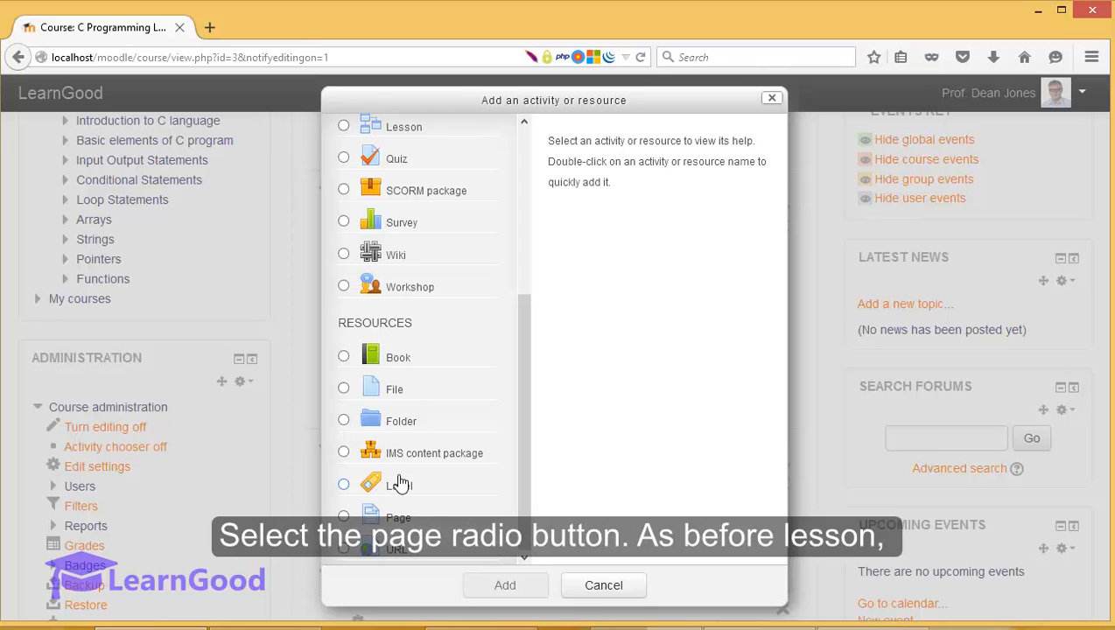
pyautogui.click(342, 516)
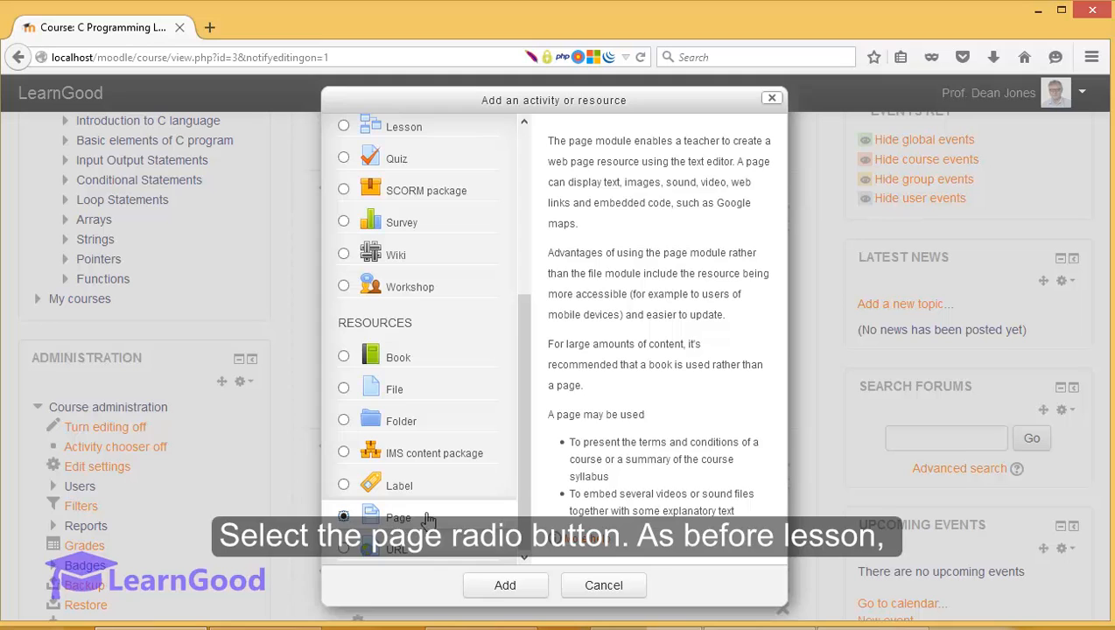
pyautogui.click(504, 584)
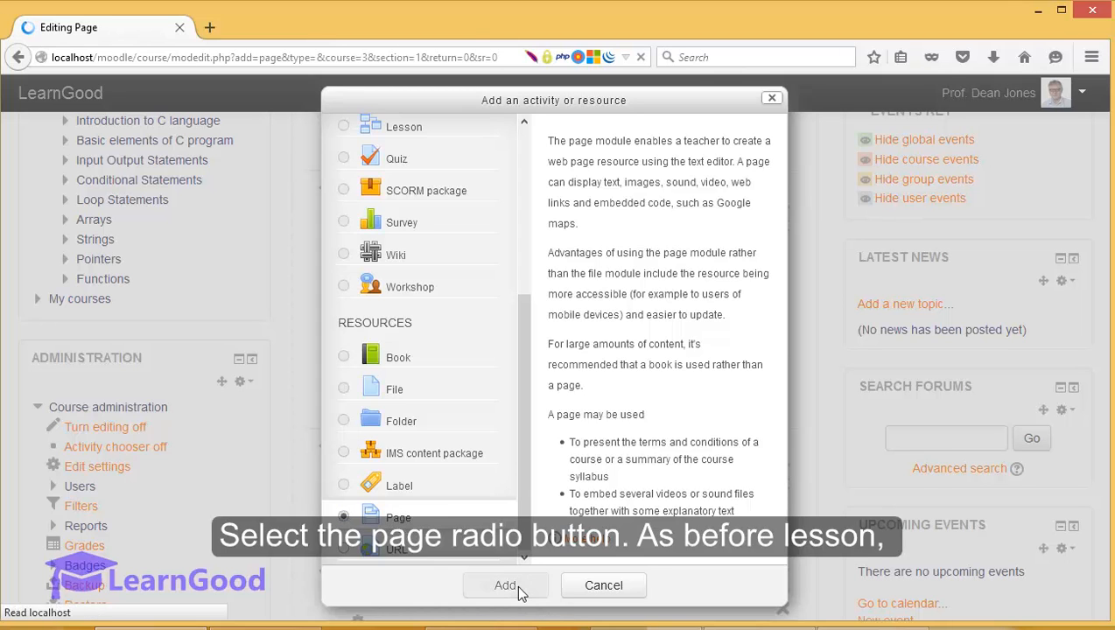
# Paste 'The Form of a C Program' as the page name and move down to the description fields.
pyautogui.click(504, 585)
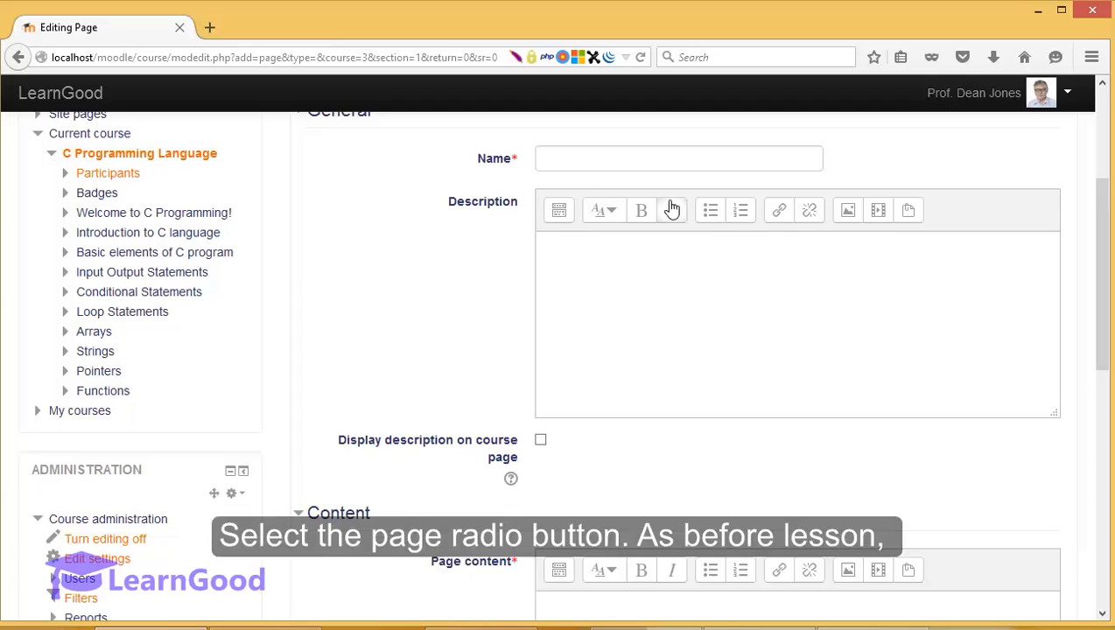
pyautogui.rightClick(679, 157)
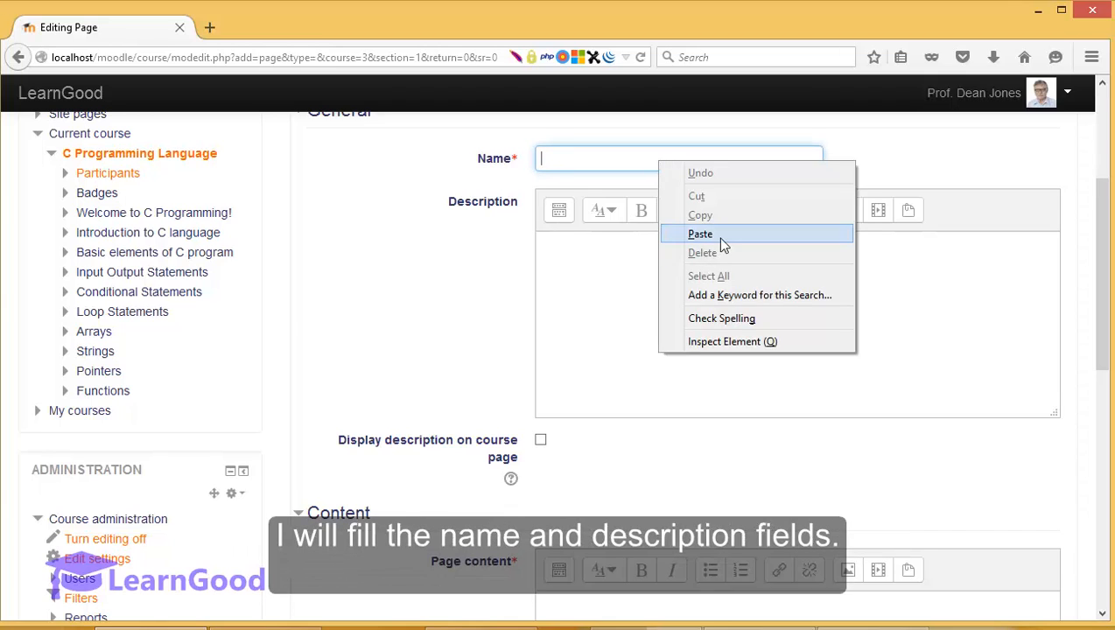
pyautogui.click(700, 234)
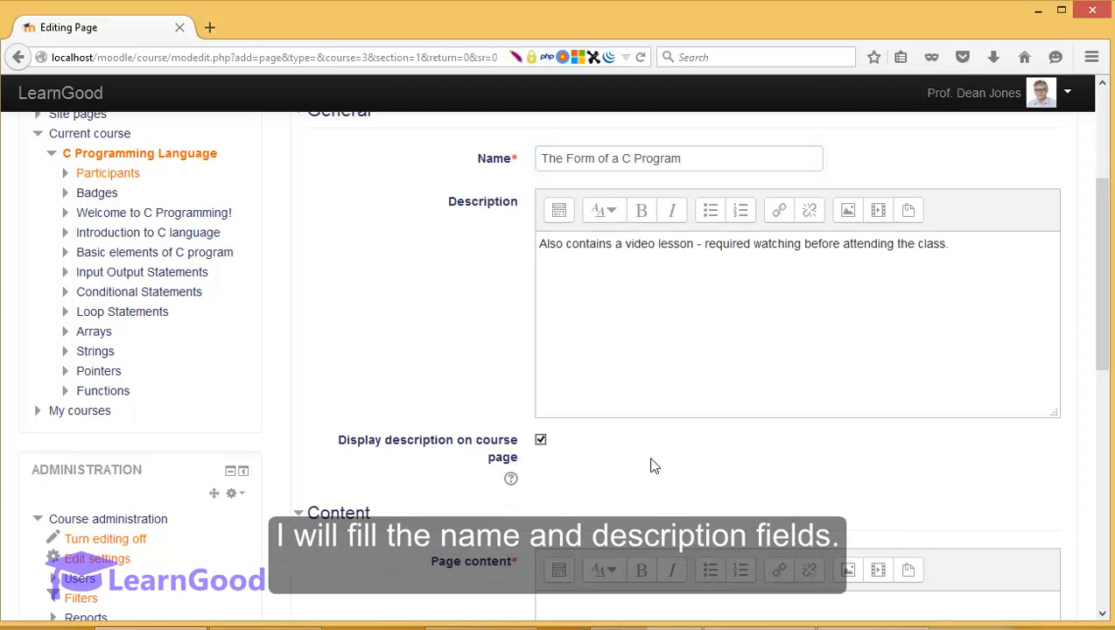
pyautogui.scroll(-3)
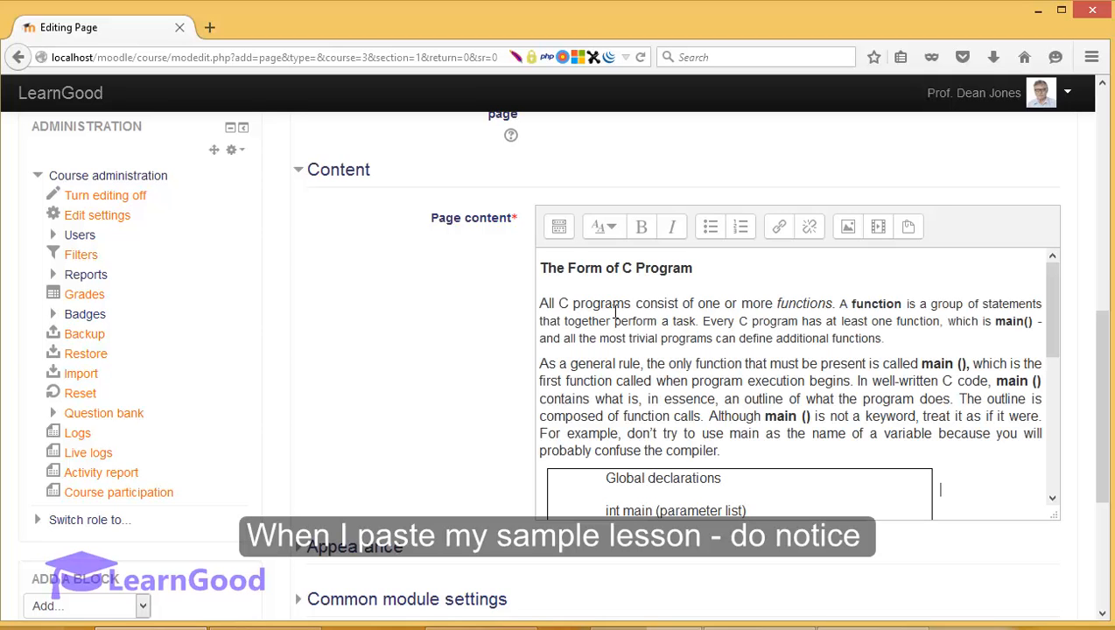
pyautogui.moveTo(903, 228)
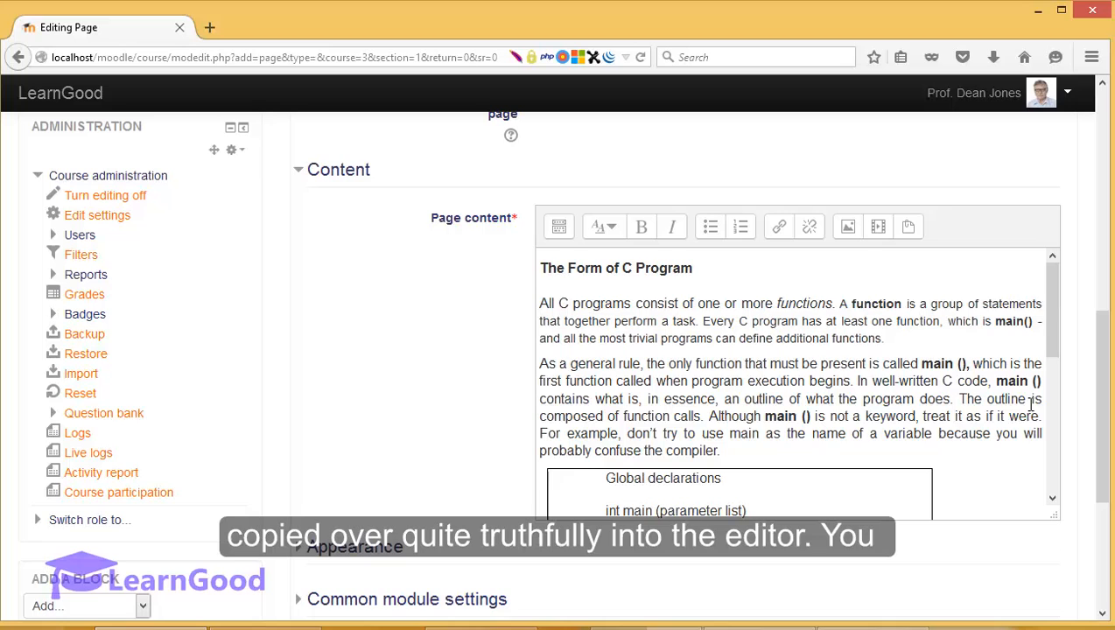
# Review the pasted C lesson text and program outline in the Page content editor.
pyautogui.scroll(-3)
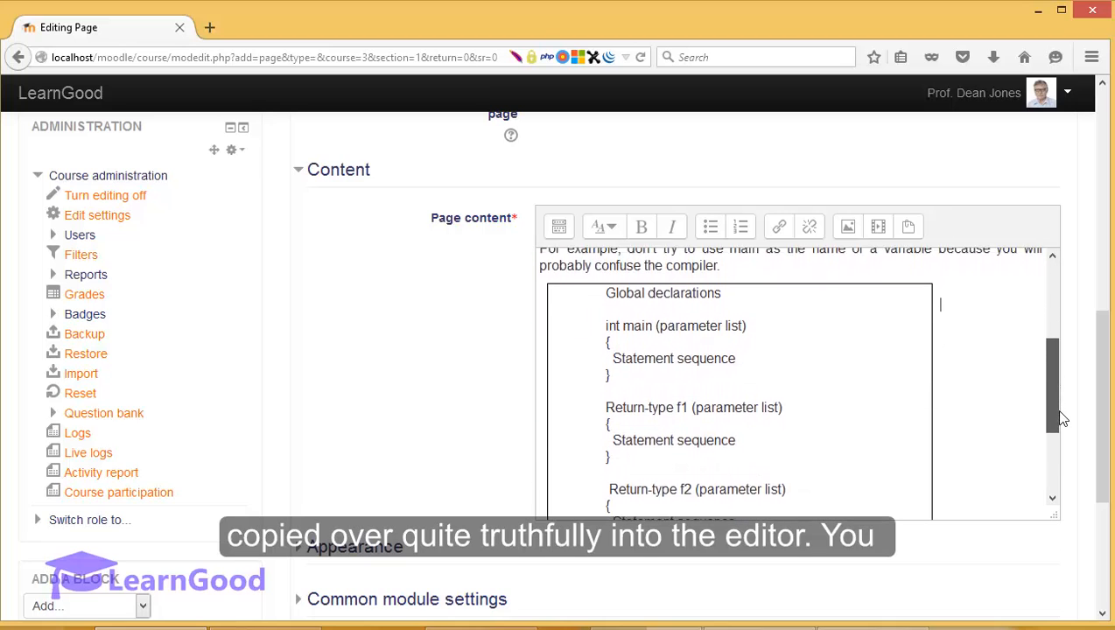
pyautogui.scroll(3)
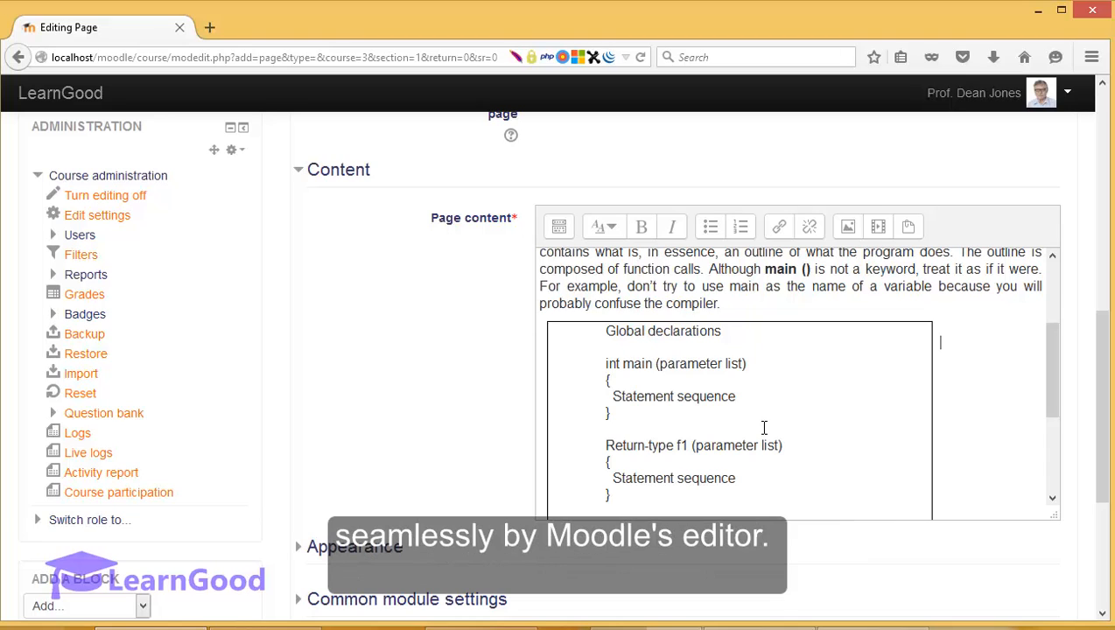
pyautogui.moveTo(861, 429)
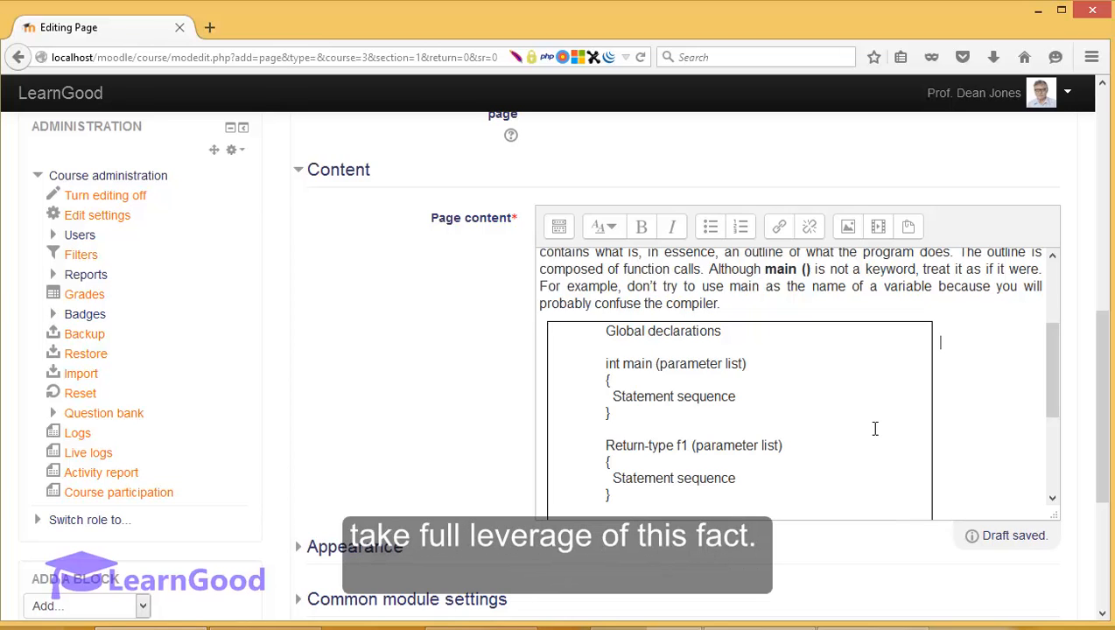
pyautogui.scroll(3)
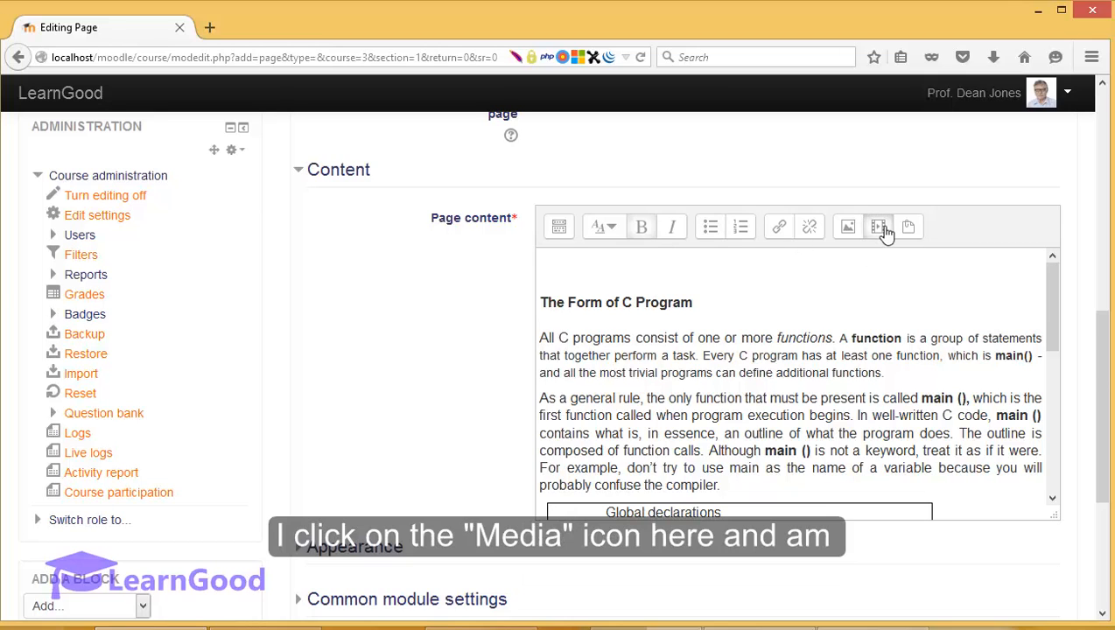
# Upload '1.2 Form of a C Program - With an example.mp4' and insert it as media in the page content.
pyautogui.click(879, 227)
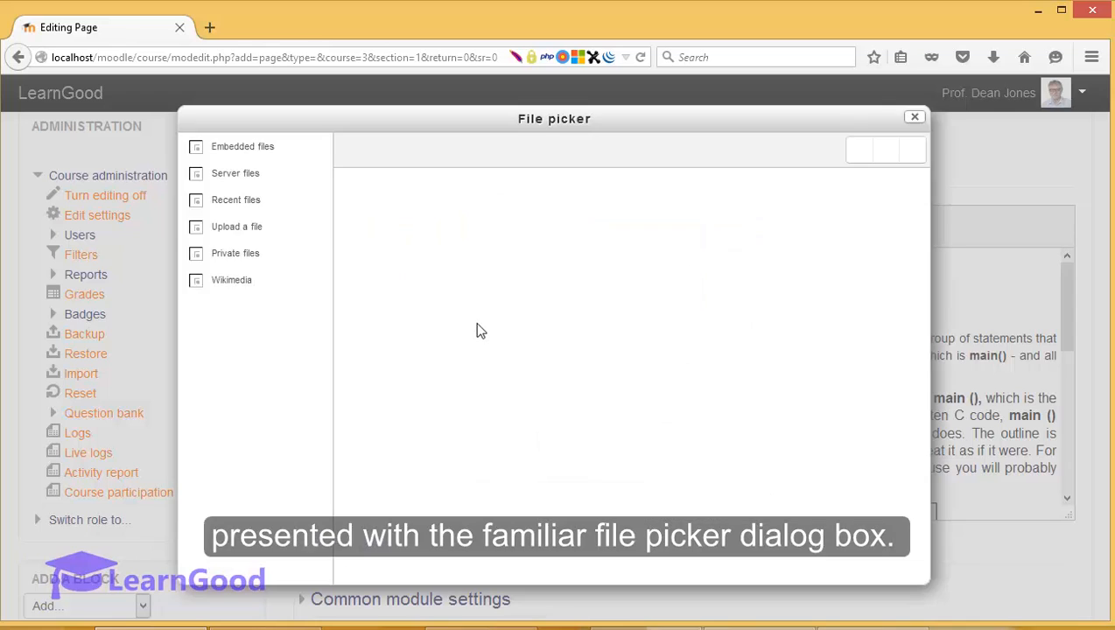
pyautogui.click(237, 227)
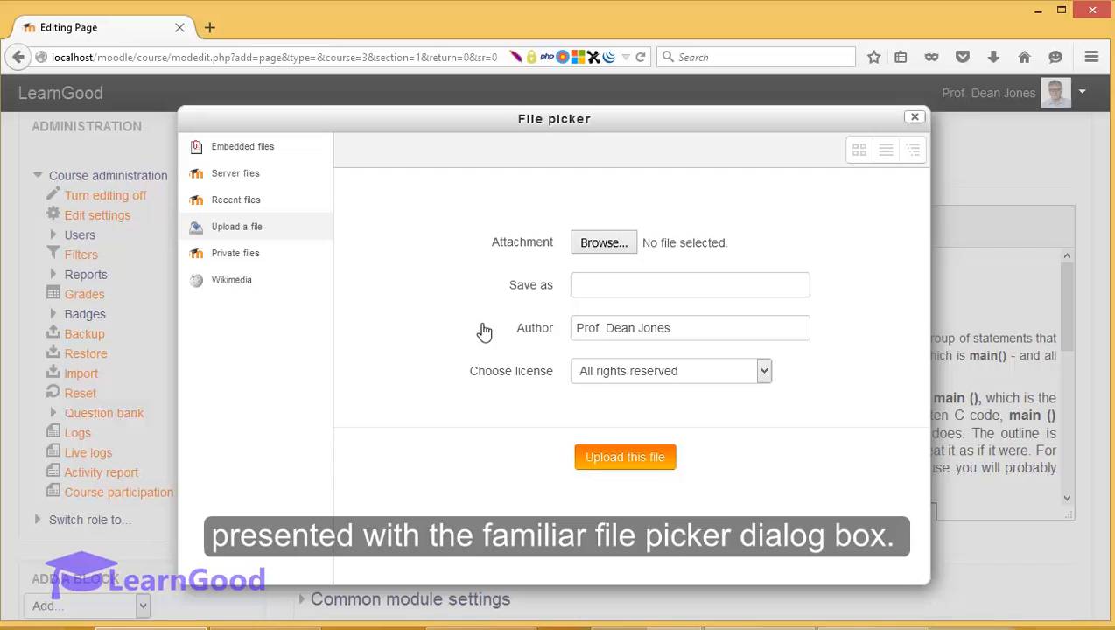
pyautogui.moveTo(515, 283)
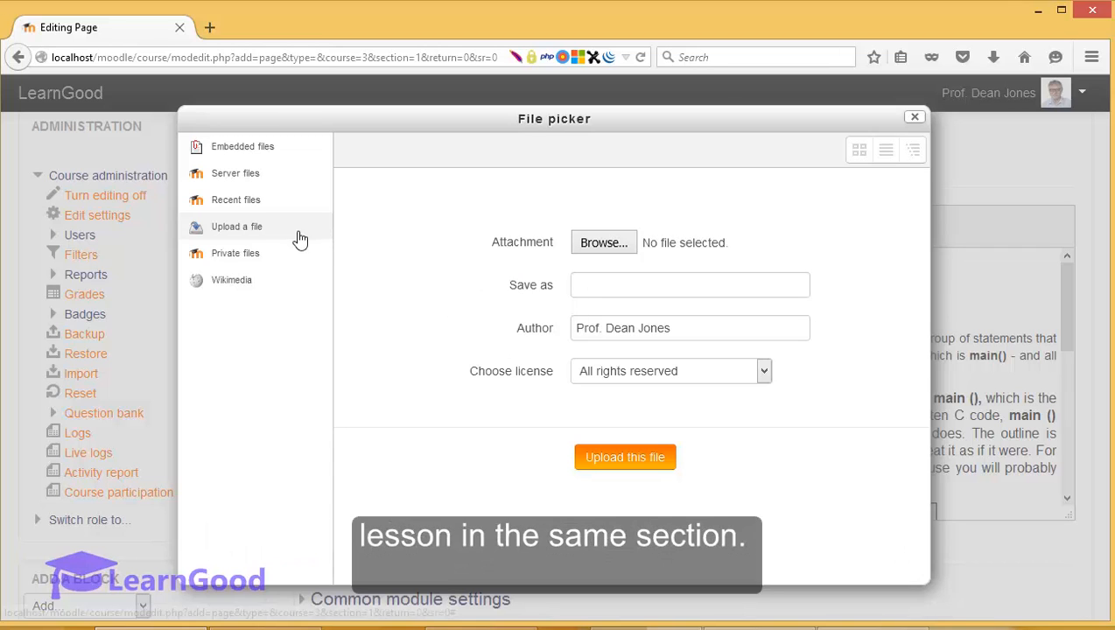
pyautogui.click(604, 242)
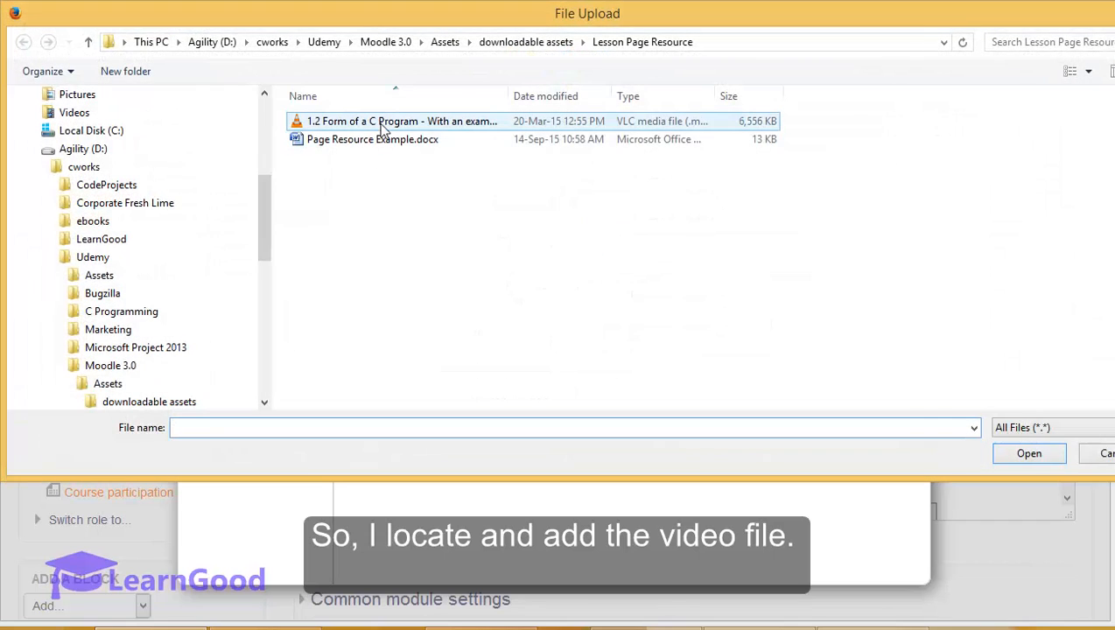
pyautogui.click(1029, 453)
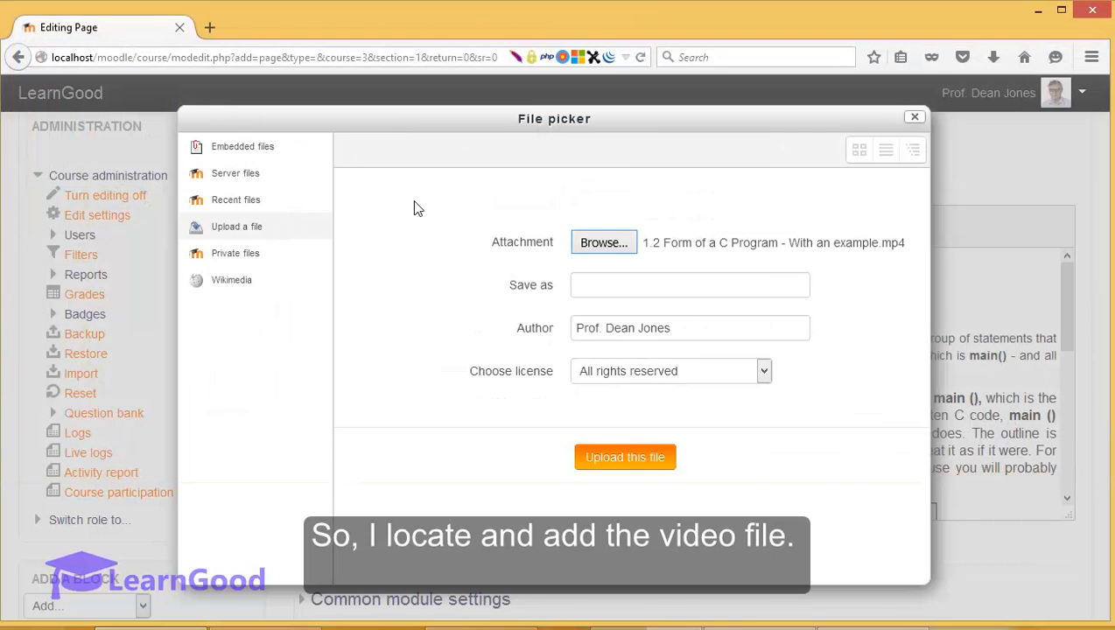
pyautogui.click(624, 456)
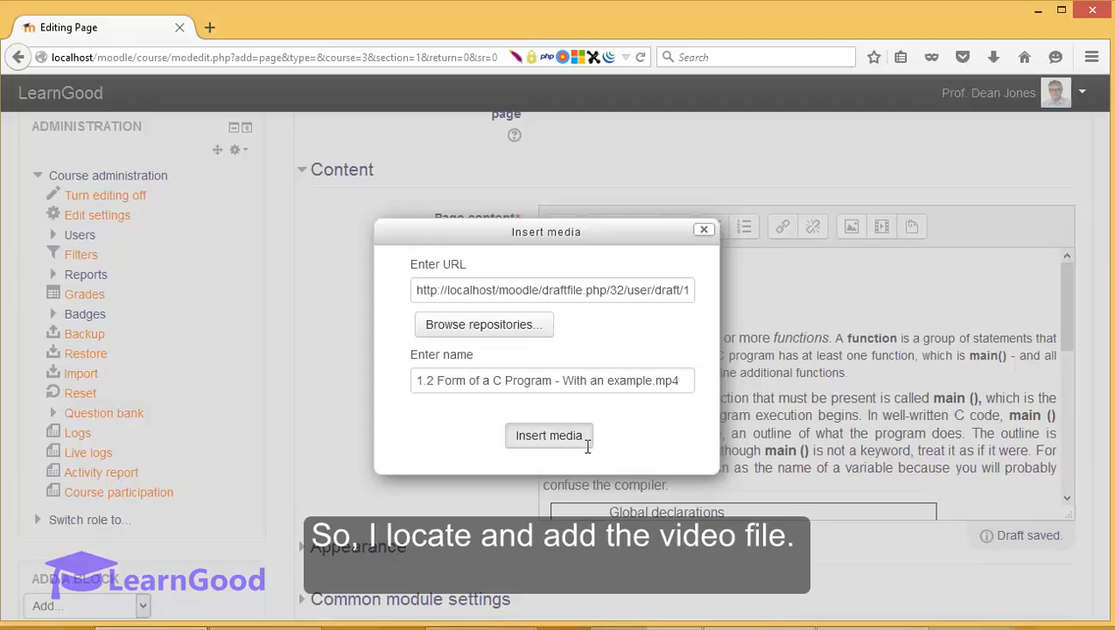
pyautogui.click(550, 434)
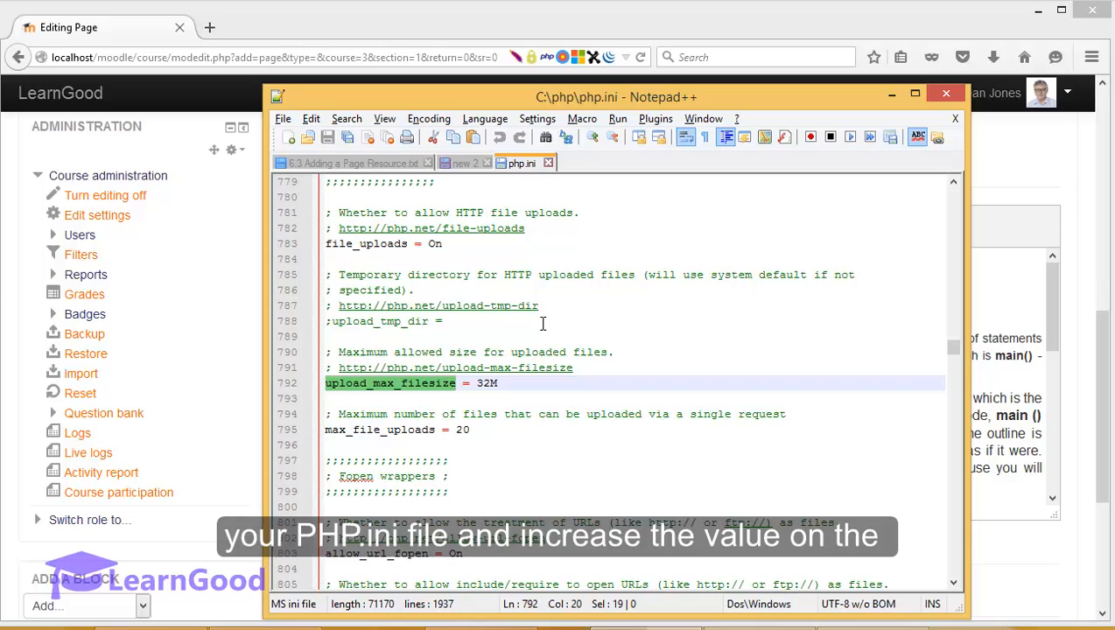
pyautogui.moveTo(406, 402)
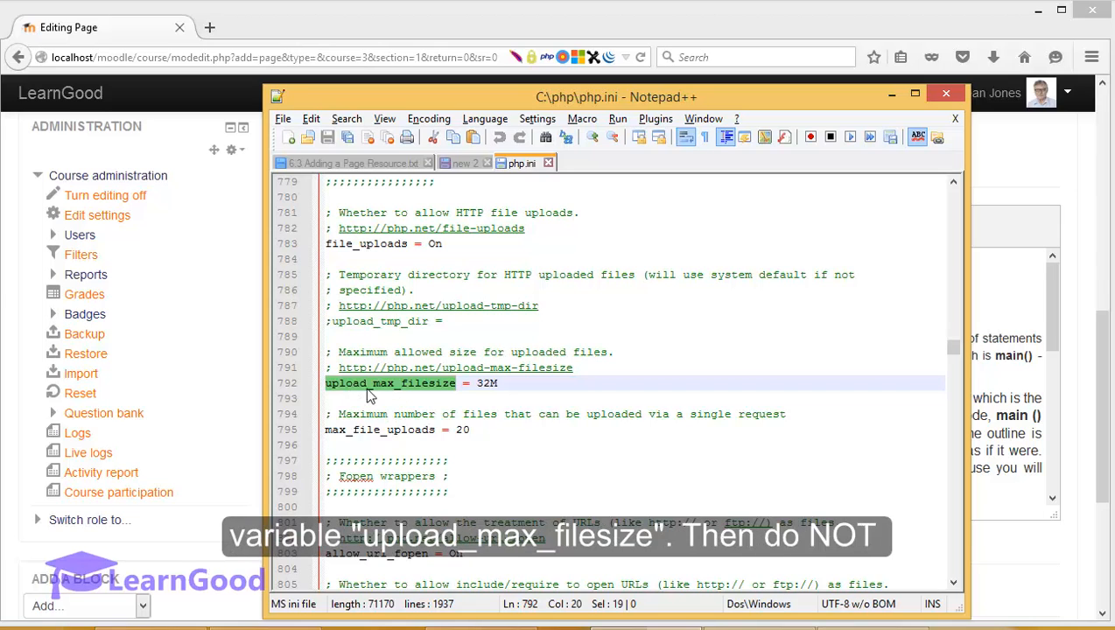
pyautogui.moveTo(445, 395)
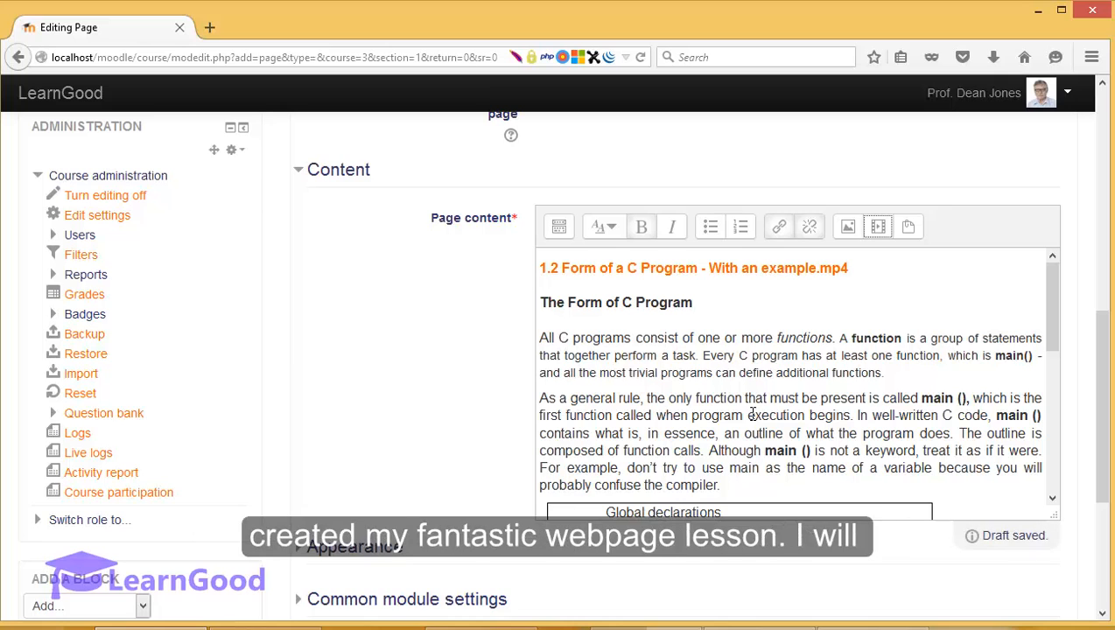
# Save and return to course, then open the new 'The Form of a C Program' page.
pyautogui.scroll(-3)
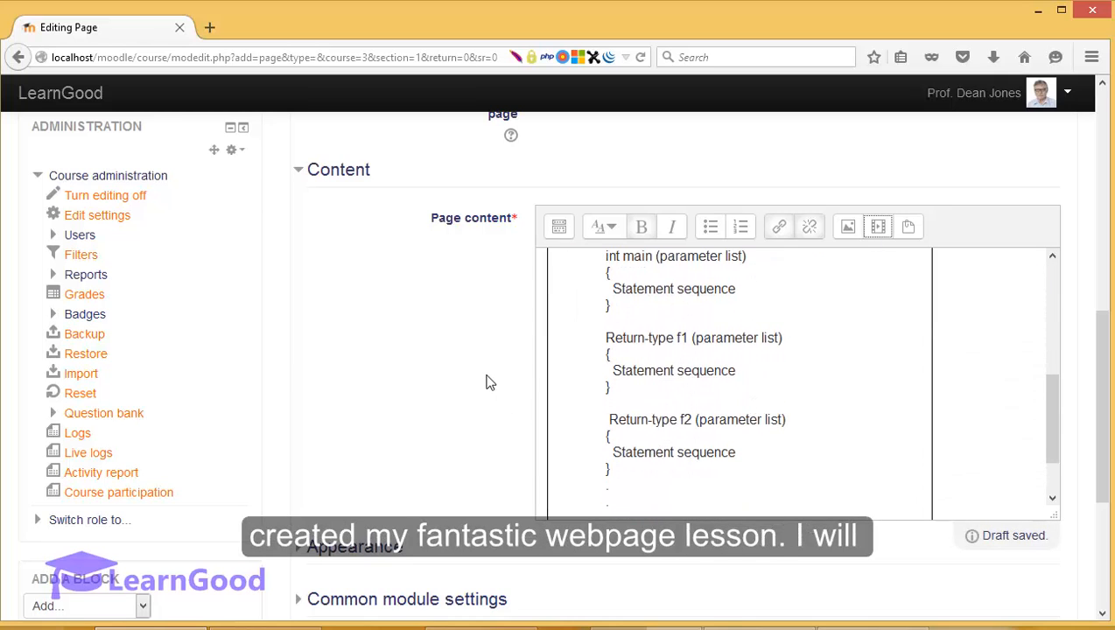
pyautogui.scroll(-3)
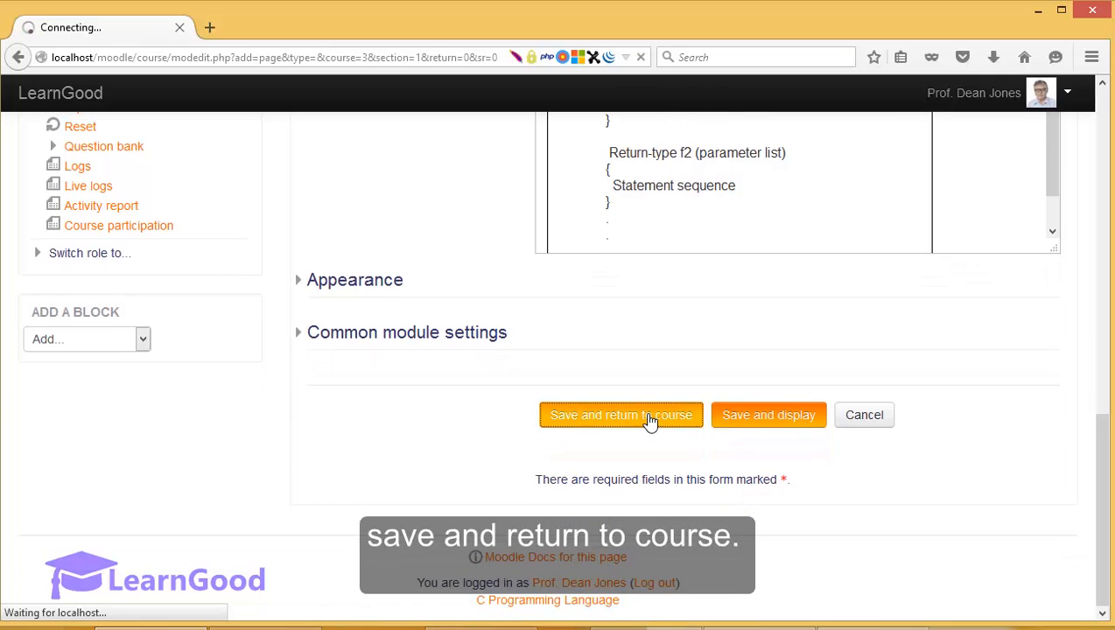
pyautogui.click(621, 415)
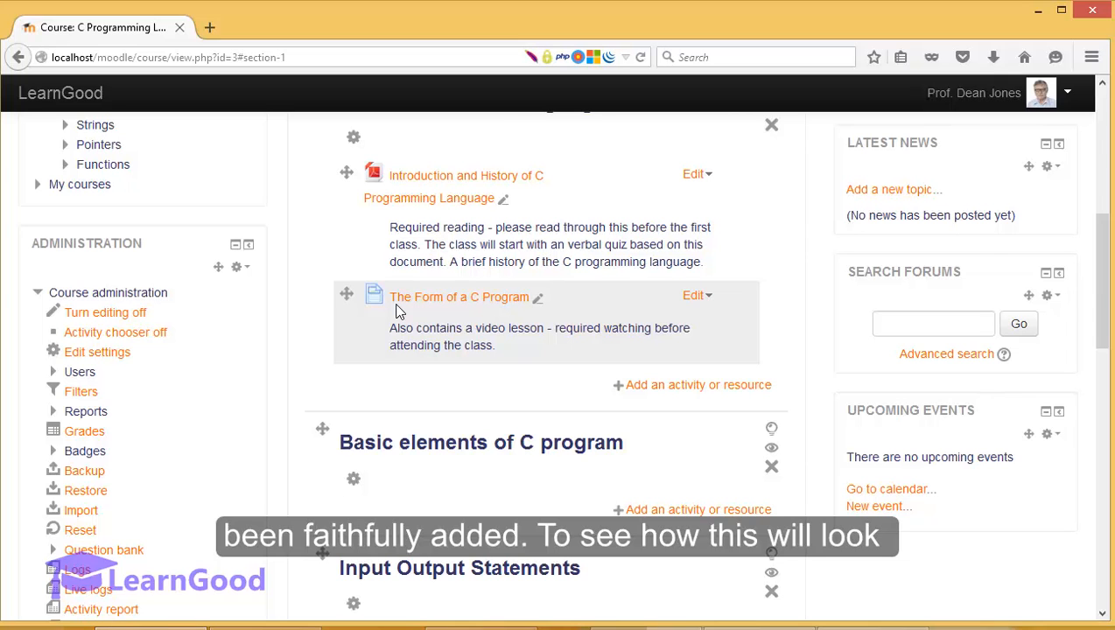
pyautogui.scroll(3)
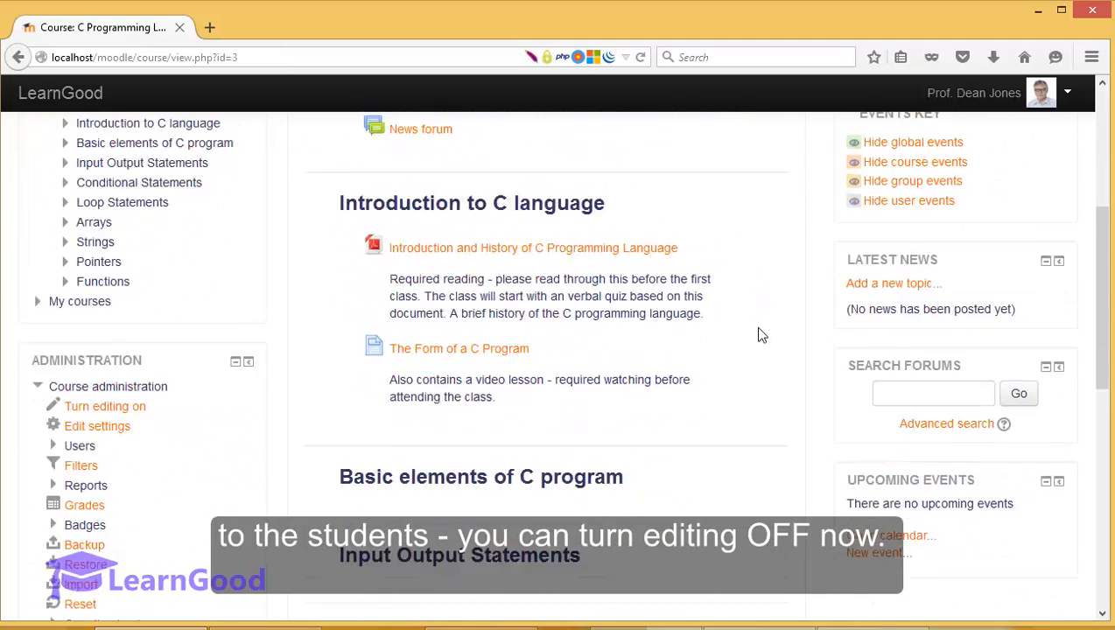
pyautogui.click(459, 349)
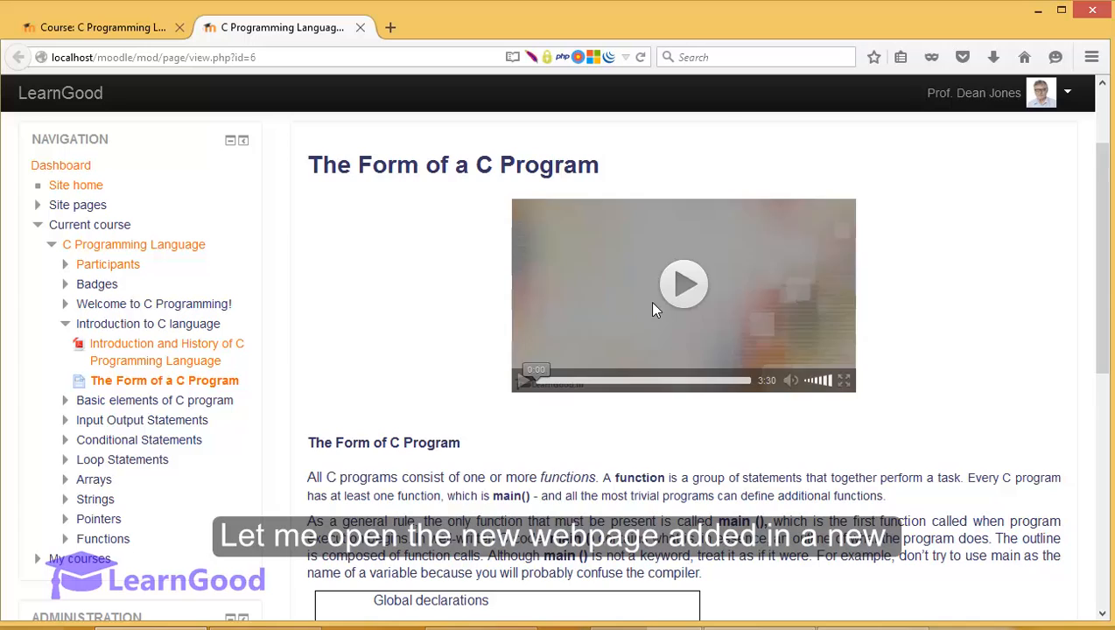
pyautogui.moveTo(665, 455)
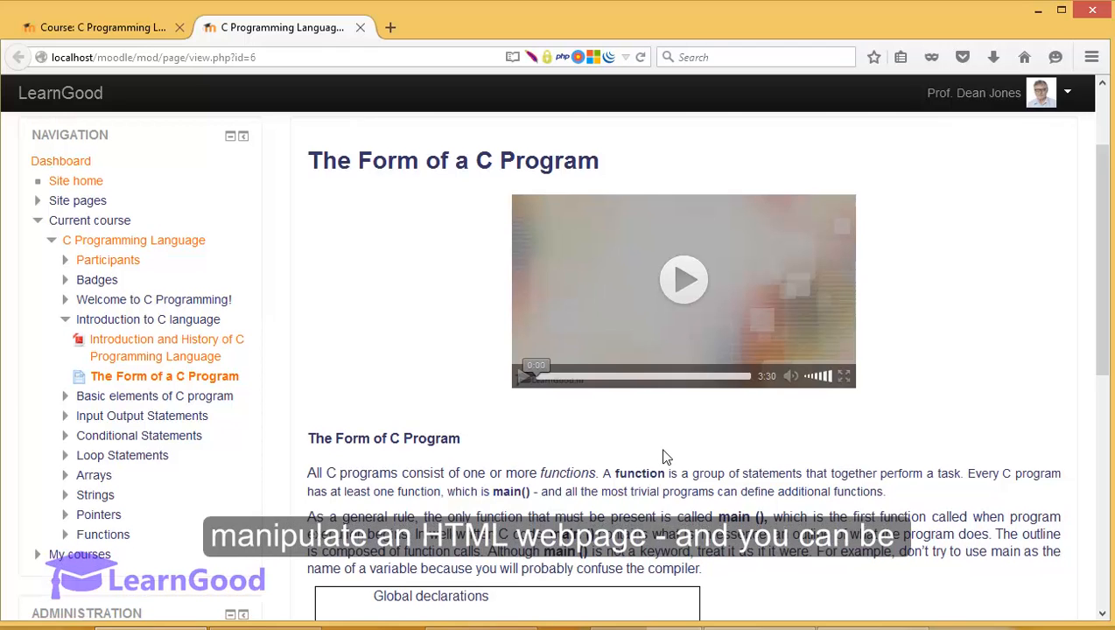
# Scroll through the page to view the embedded video and full program outline.
pyautogui.scroll(-3)
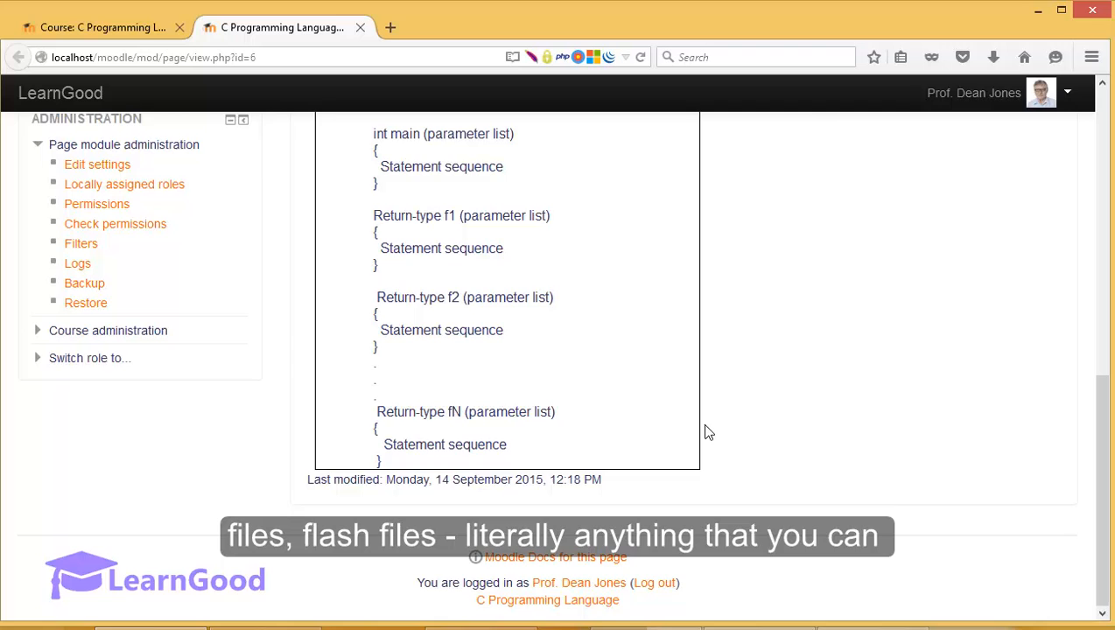
pyautogui.scroll(3)
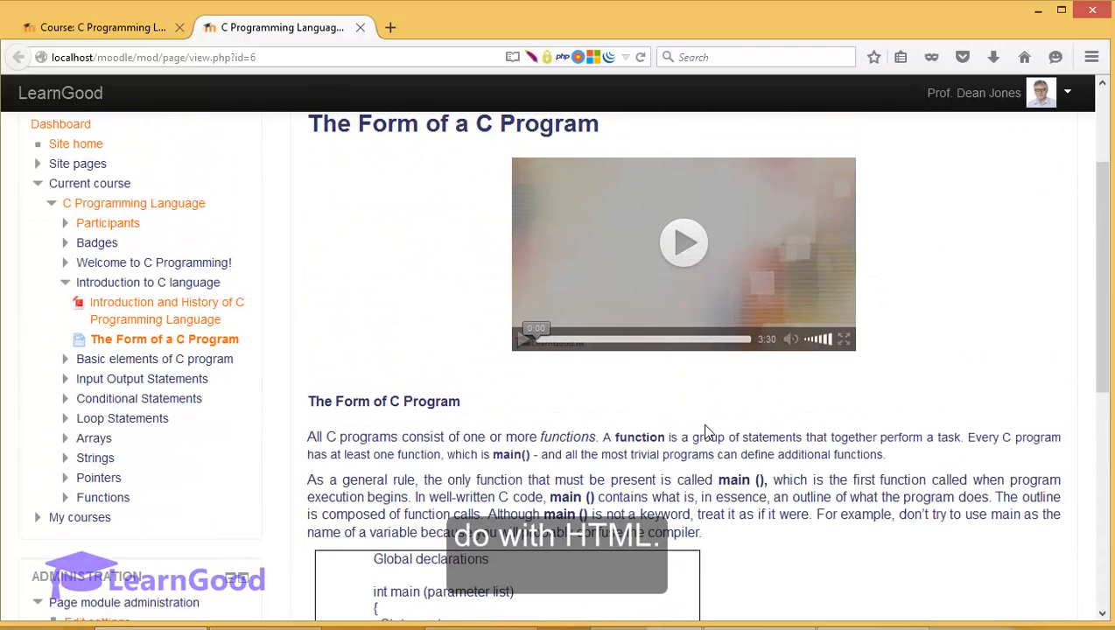